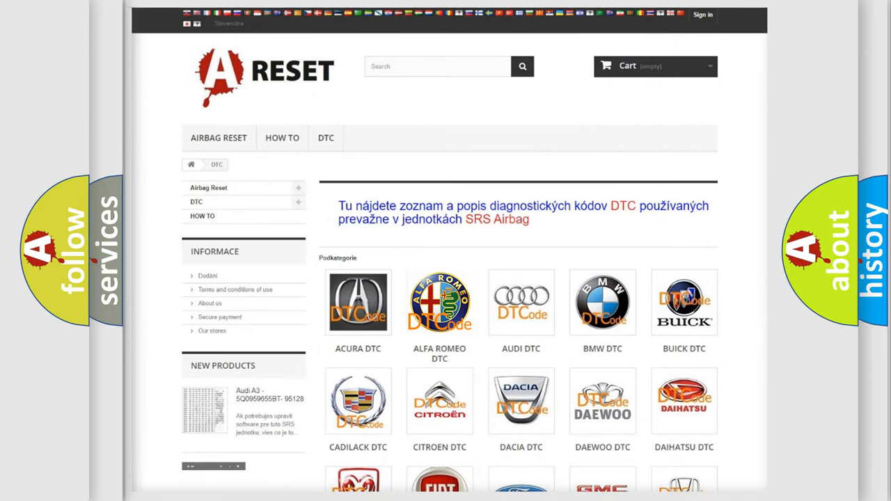
Open the Alfa Romeo DTC page and scroll down its trouble code list to the P-series codes
{"action": "left_click", "coordinate": [439, 302]}
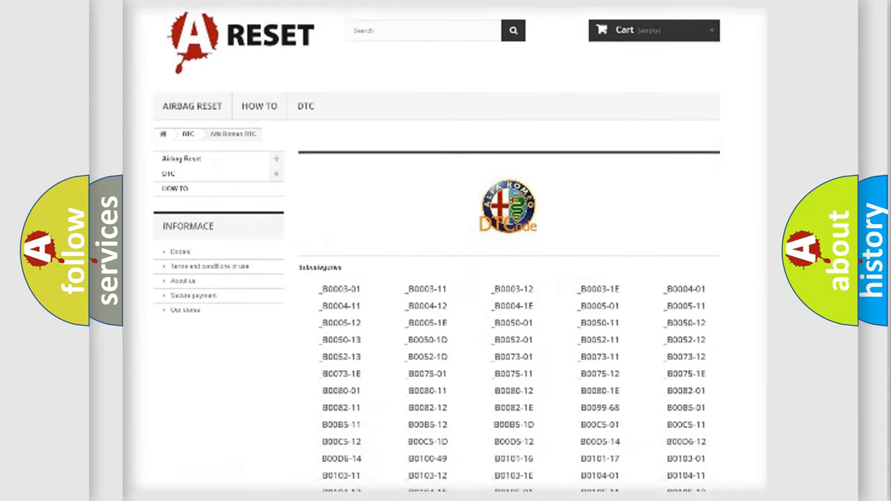
{"action": "scroll", "scroll_direction": "down", "scroll_amount": 3}
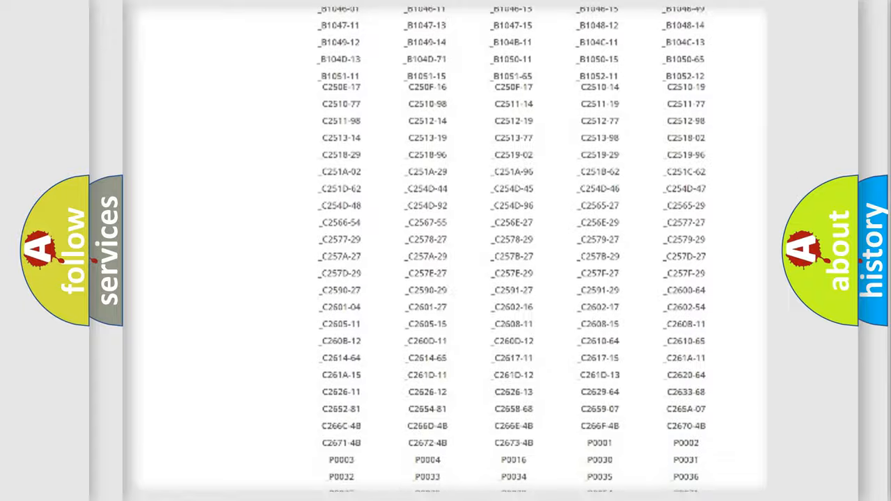